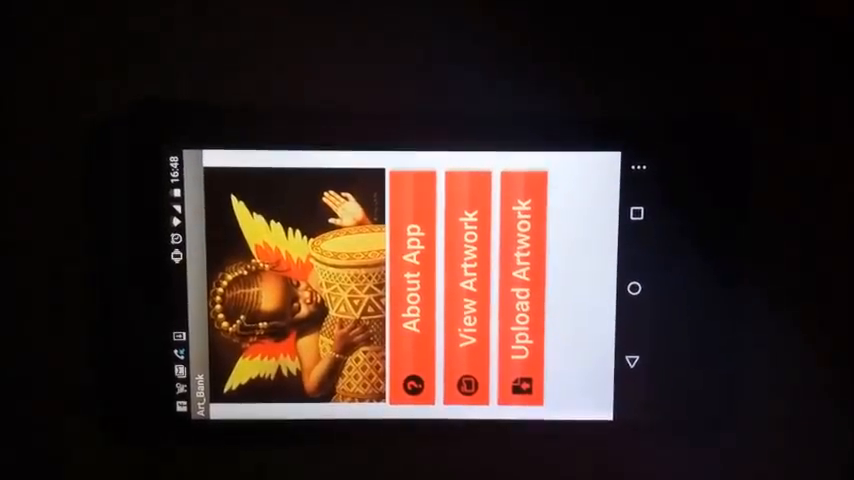
Submit an Upload Artwork listing for a Crafts painting priced 1000, located in Homabay county.
left_click(415, 290)
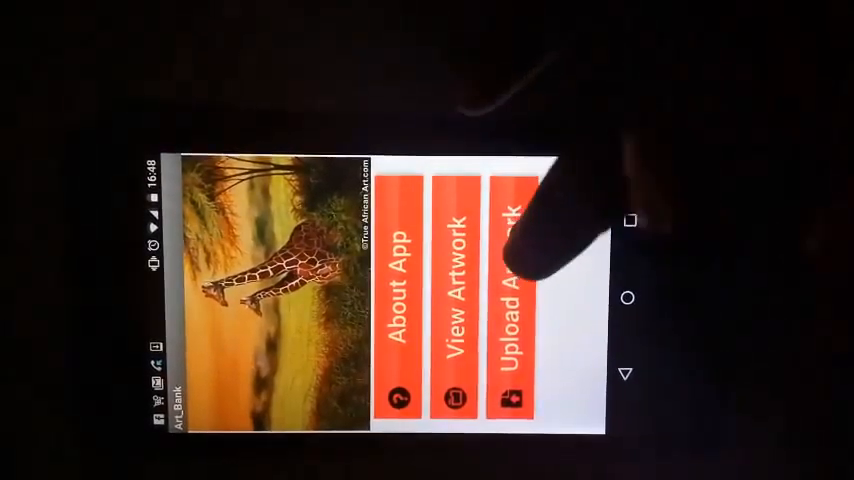
left_click(510, 300)
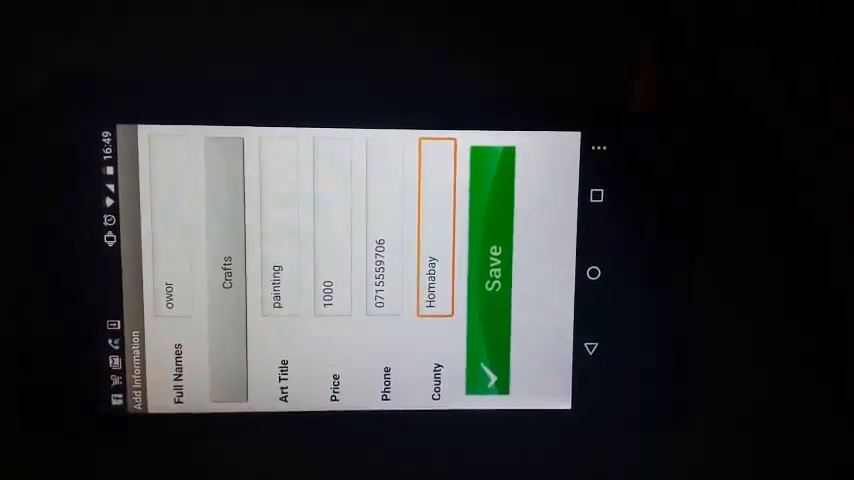
left_click(490, 280)
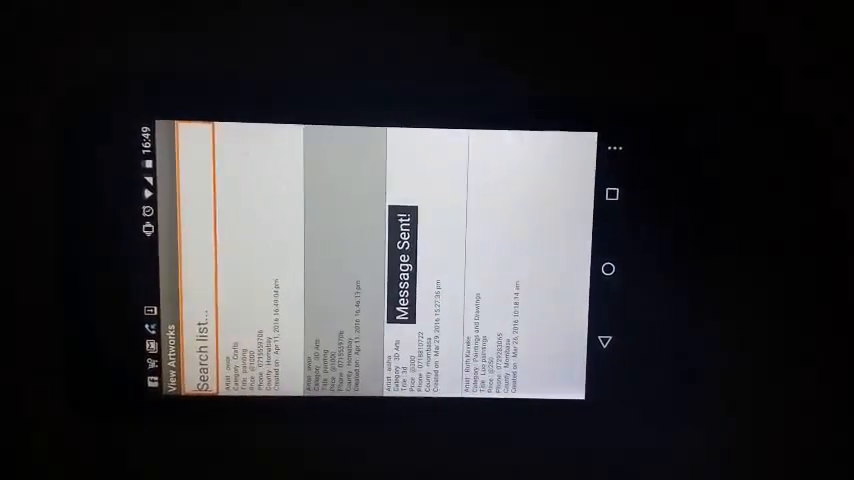